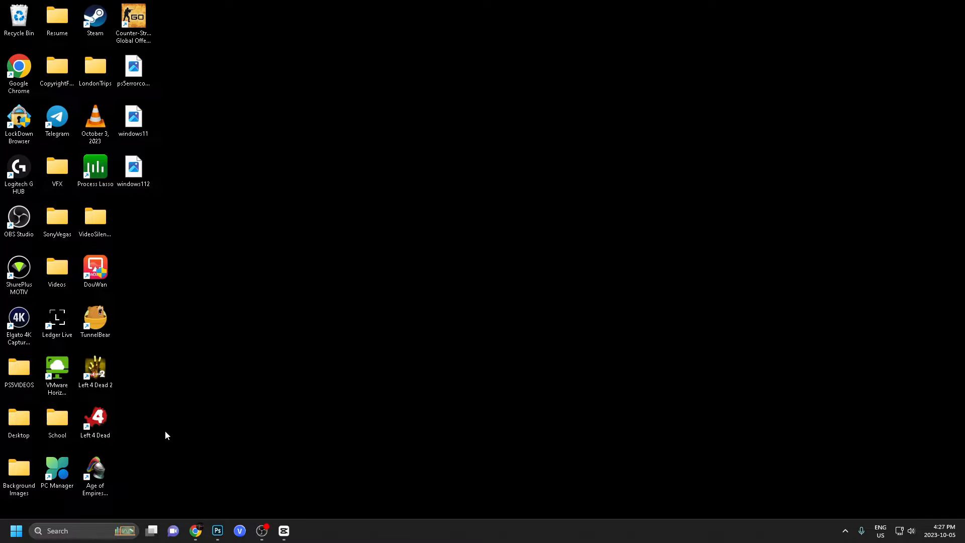
# Search the Start menu for 'setti' to find the Settings app.
pyautogui.click(55, 531)
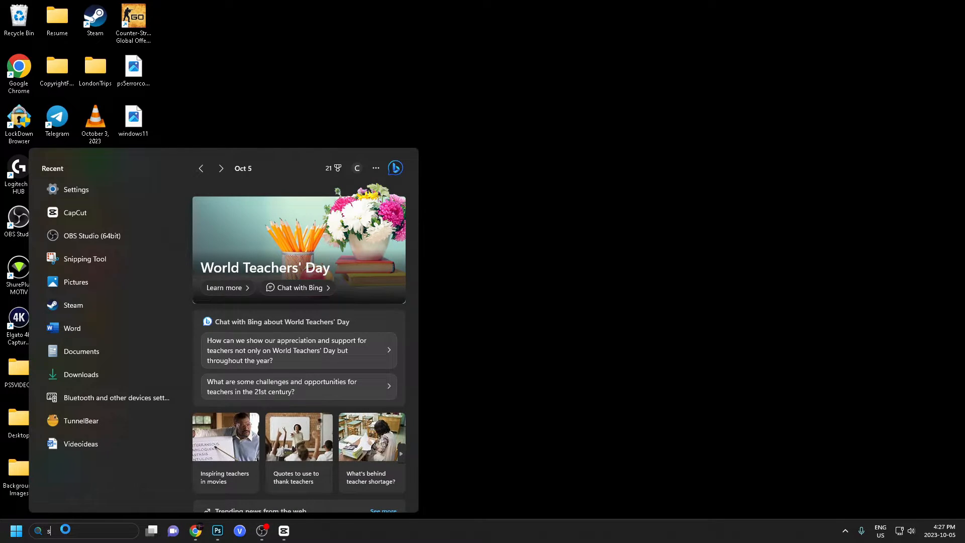
pyautogui.write('setti')
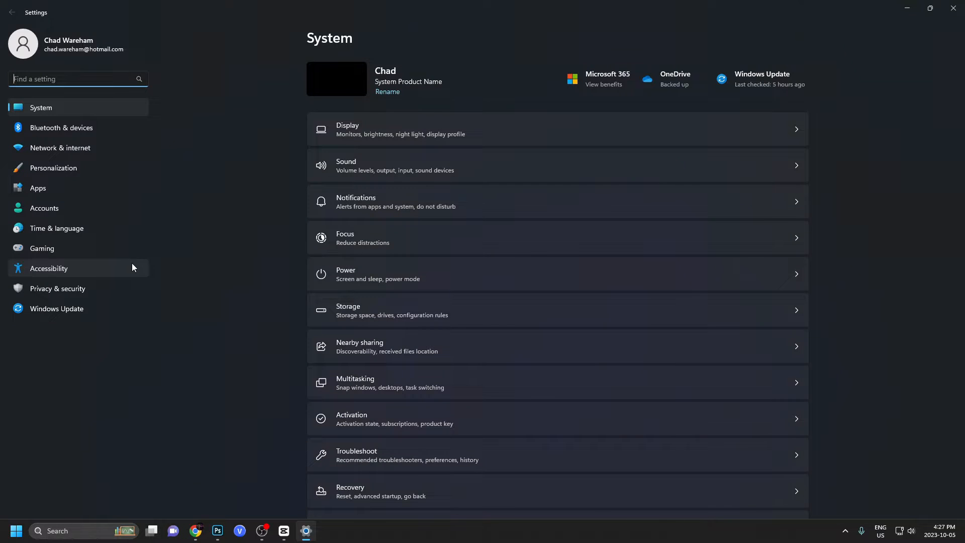
pyautogui.moveTo(116, 147)
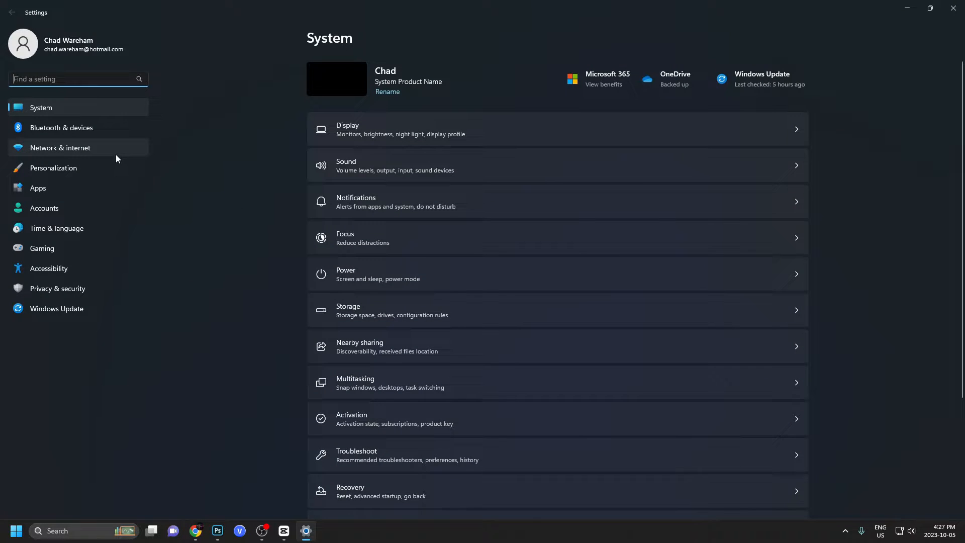
# Go to the Network & internet page from the Settings sidebar.
pyautogui.click(61, 147)
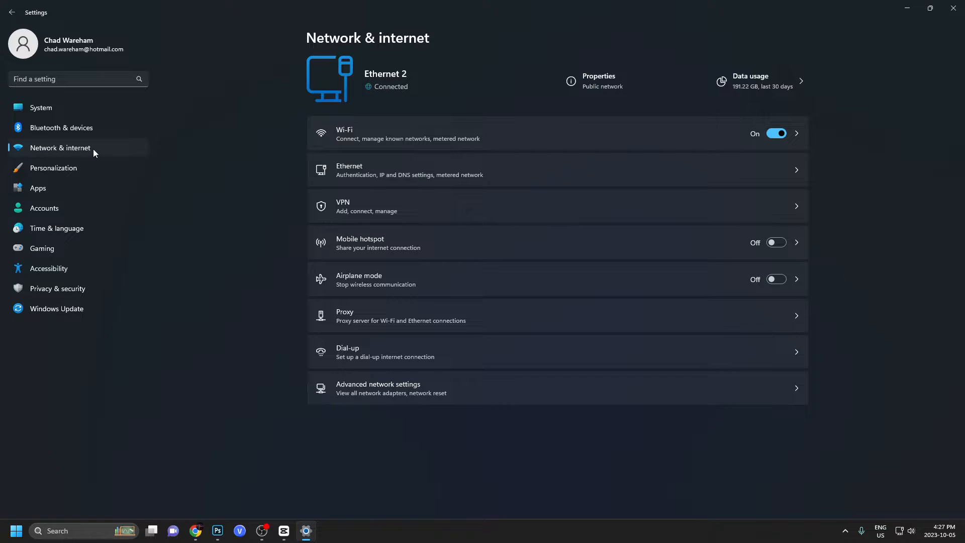
pyautogui.moveTo(283, 230)
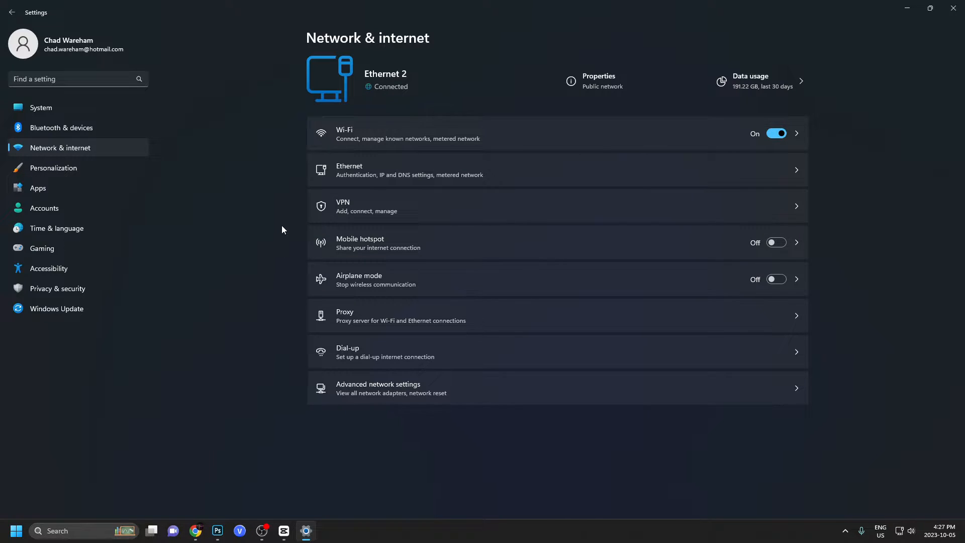
pyautogui.moveTo(267, 229)
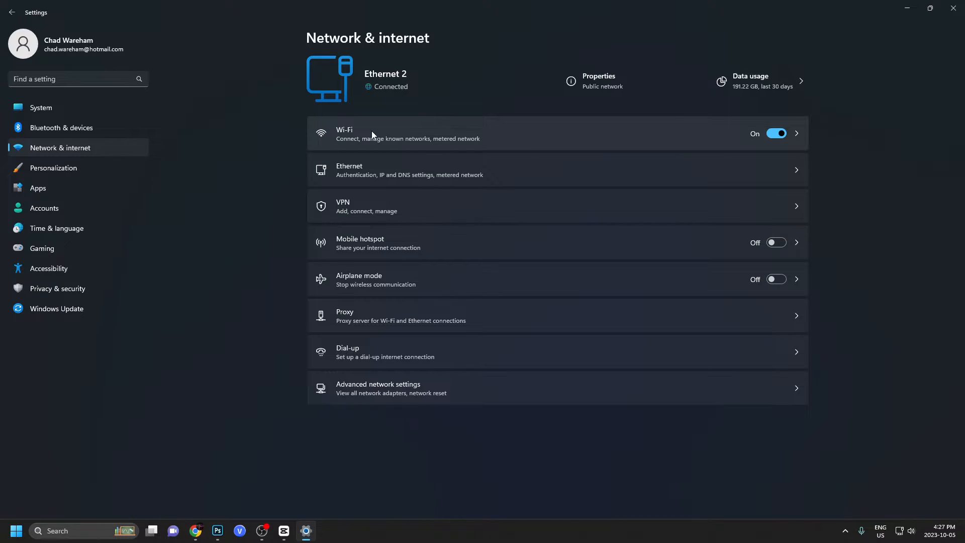
pyautogui.moveTo(361, 170)
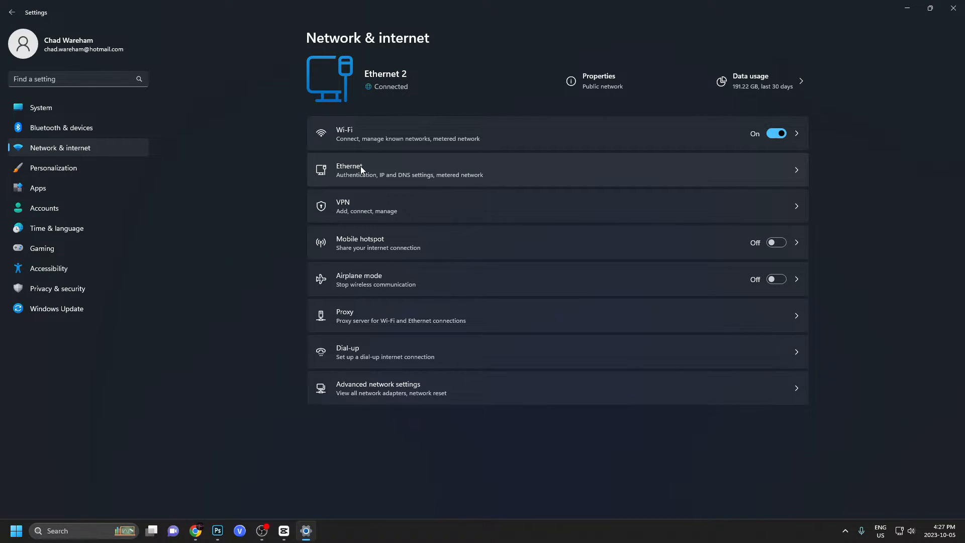
pyautogui.moveTo(386, 136)
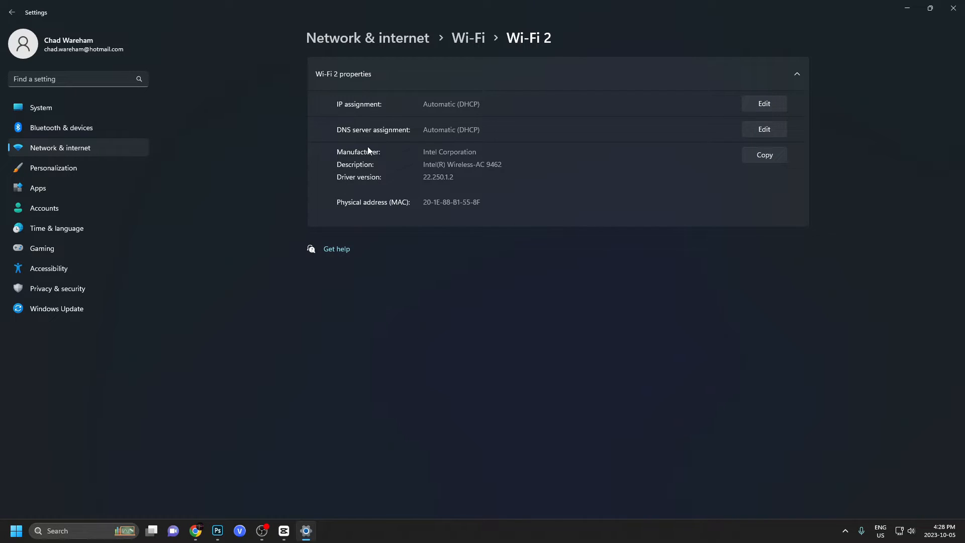
pyautogui.moveTo(439, 138)
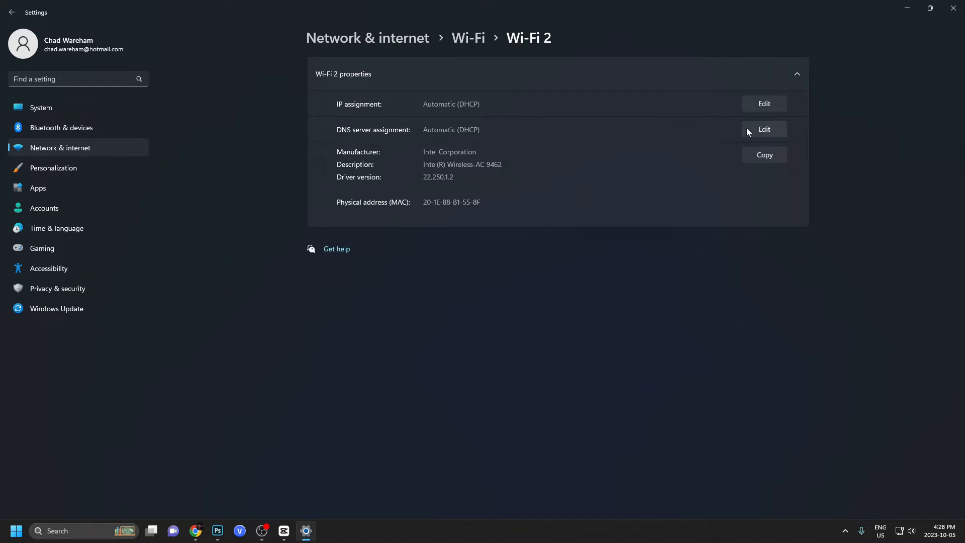
# Bring up the Edit DNS settings dialog for the Wi-Fi 2 adapter.
pyautogui.click(763, 130)
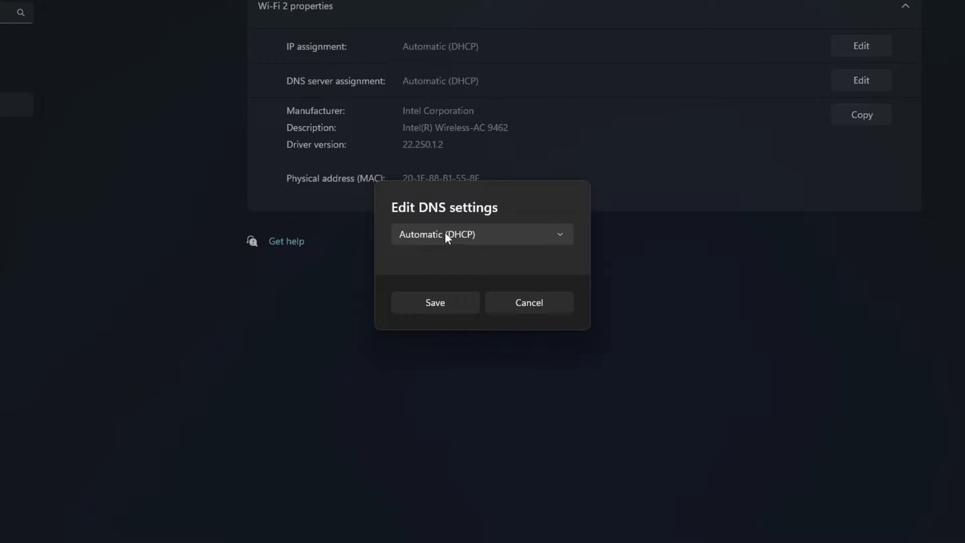
# Set DNS assignment to Manual, turn IPv4 on, and begin the preferred DNS with '8'.
pyautogui.click(482, 235)
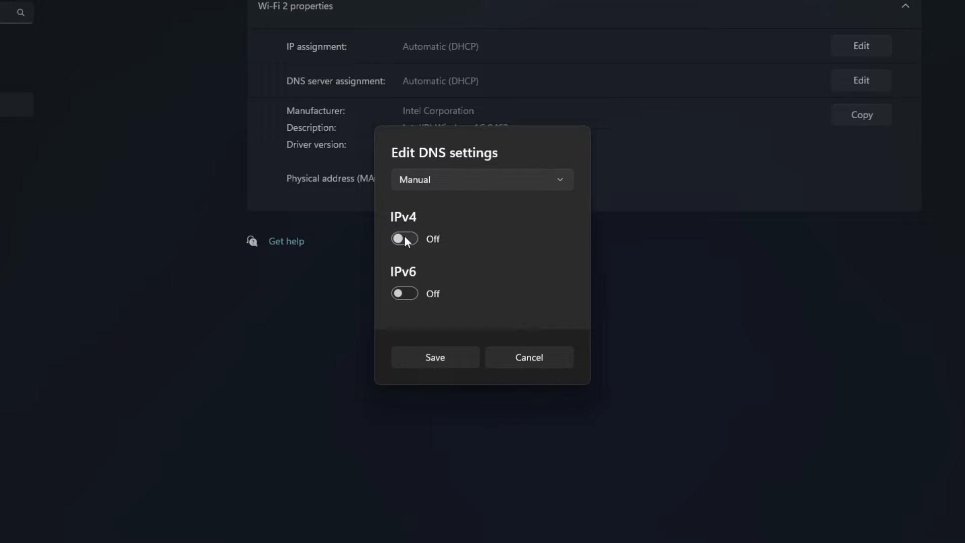
pyautogui.click(404, 239)
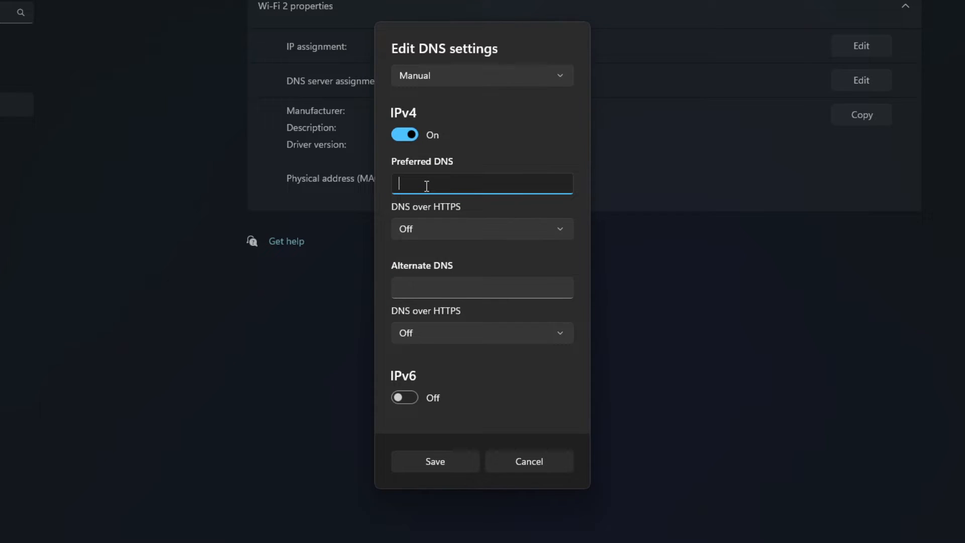
pyautogui.write('8')
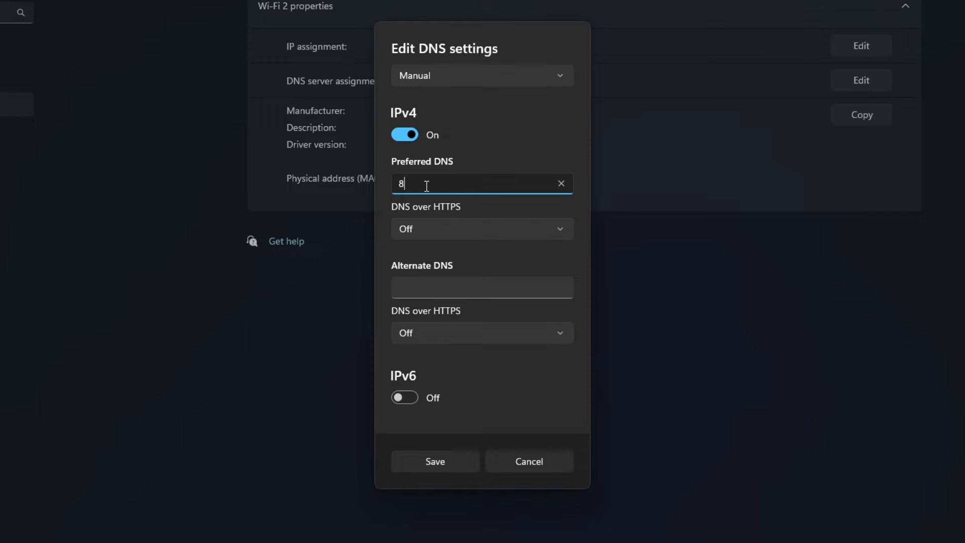
# Complete preferred DNS 8.8.8.8 and begin the alternate DNS with '8.'.
pyautogui.write('.8.8.8')
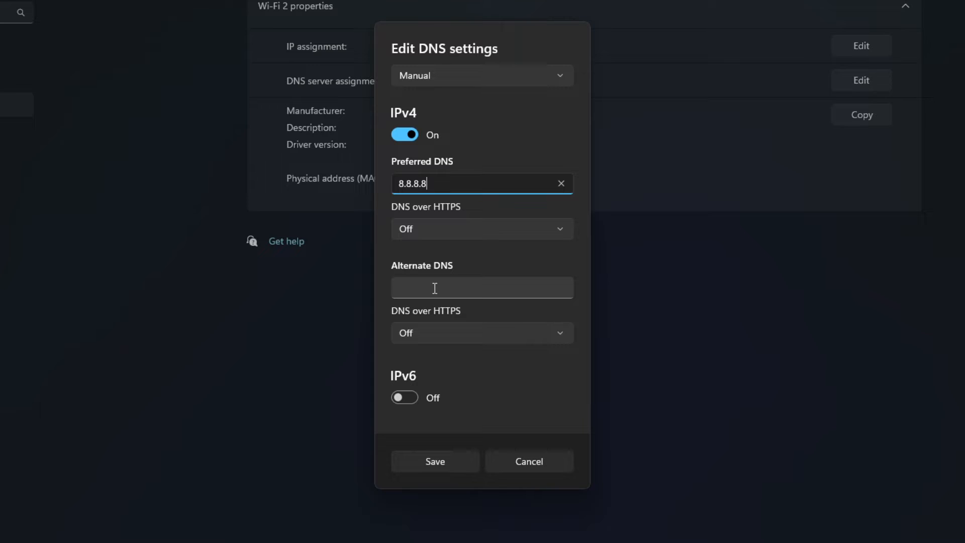
pyautogui.click(482, 287)
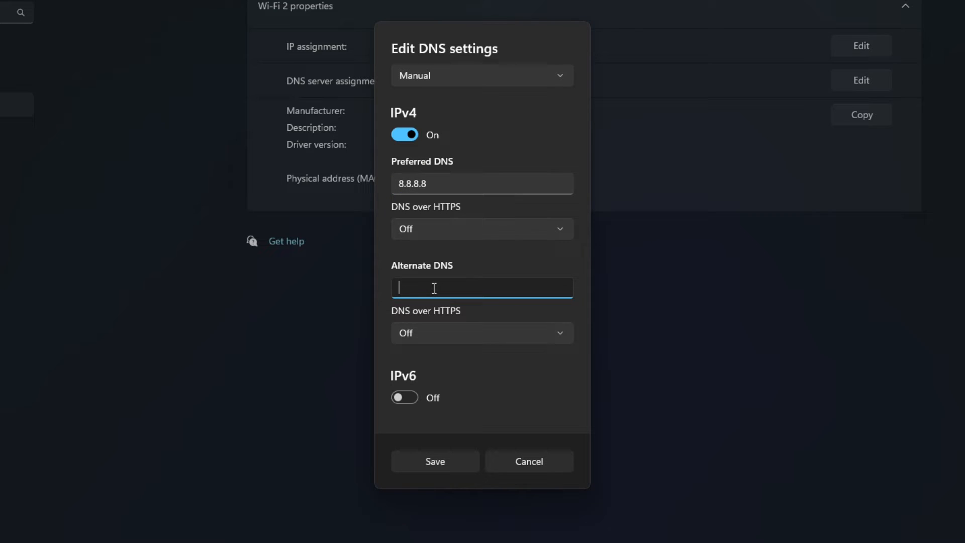
pyautogui.write('8.8.4.4')
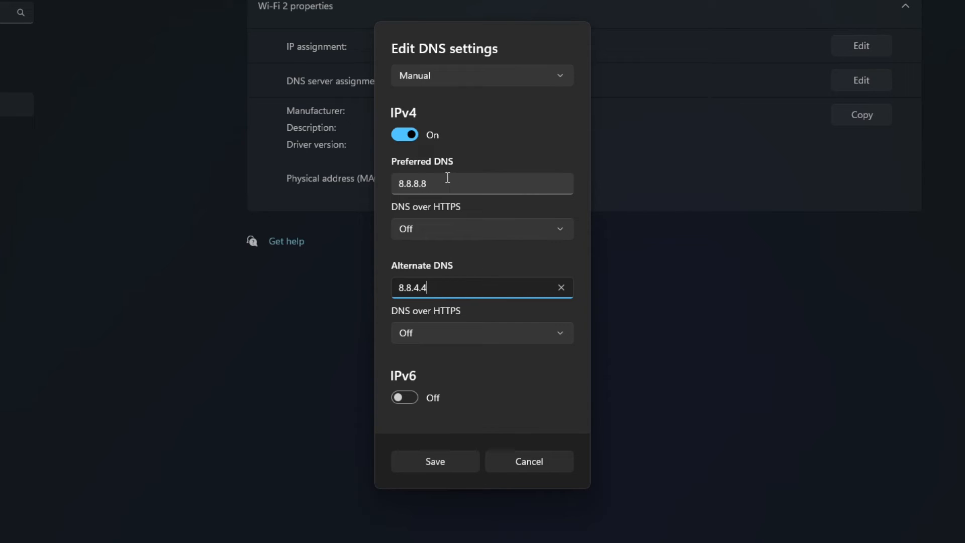
pyautogui.moveTo(473, 275)
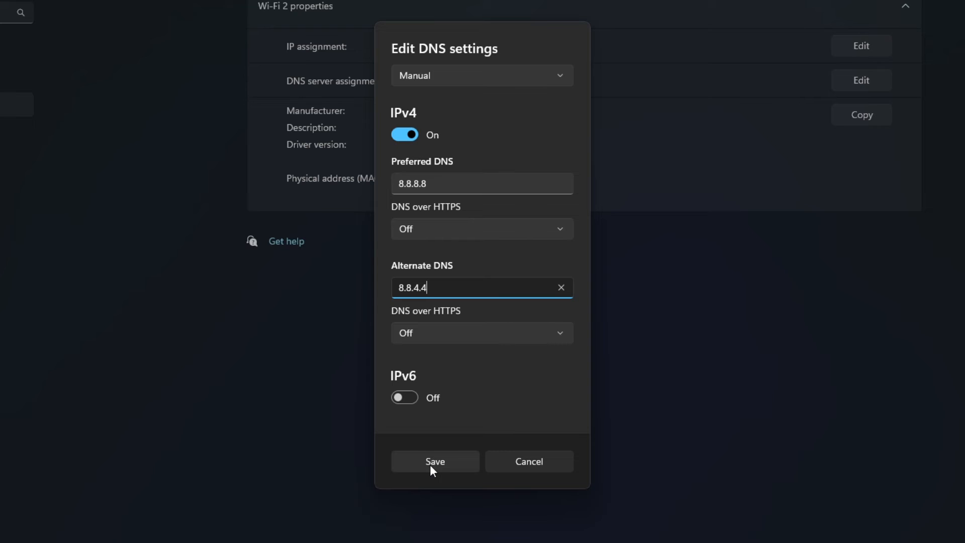
# Save the manual DNS so Wi-Fi 2 uses 8.8.8.8 and 8.8.4.4.
pyautogui.click(434, 462)
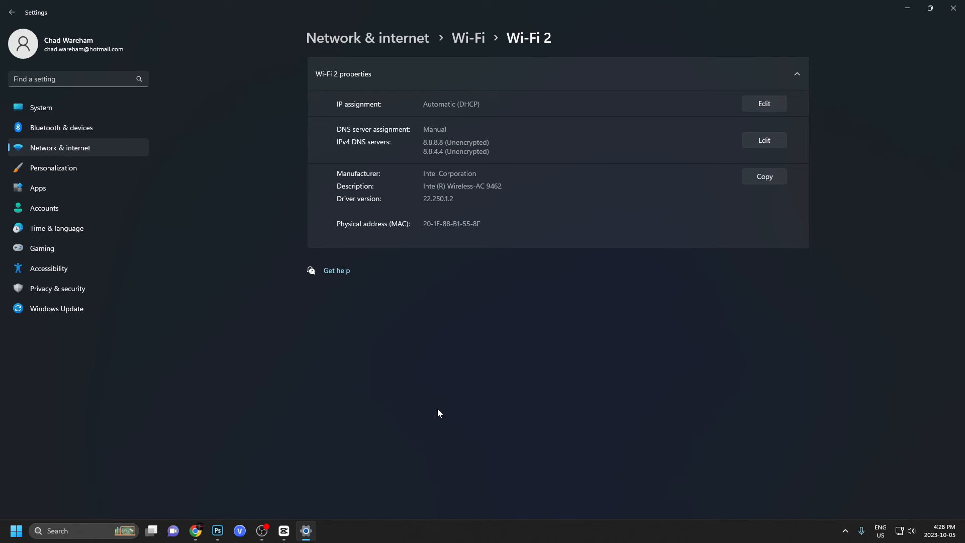
pyautogui.moveTo(910, 113)
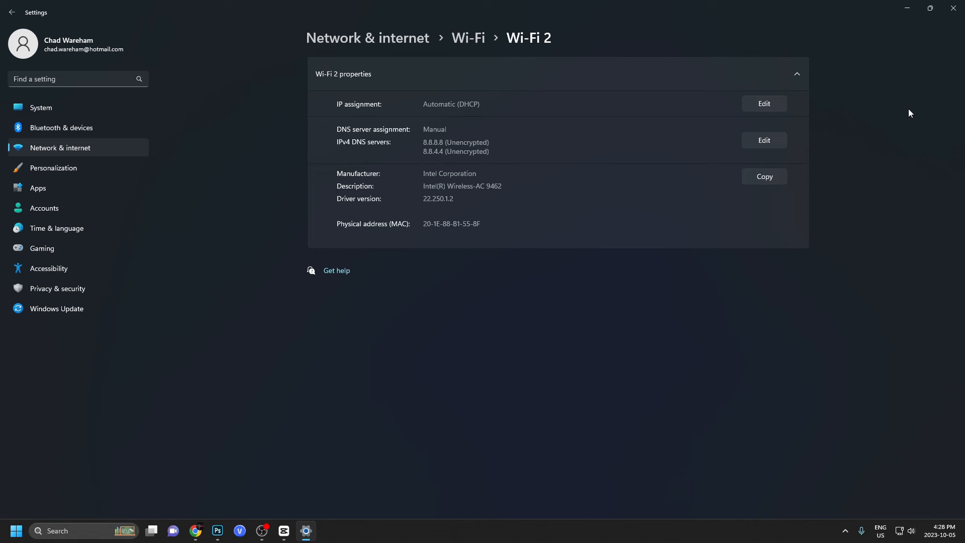
pyautogui.moveTo(577, 350)
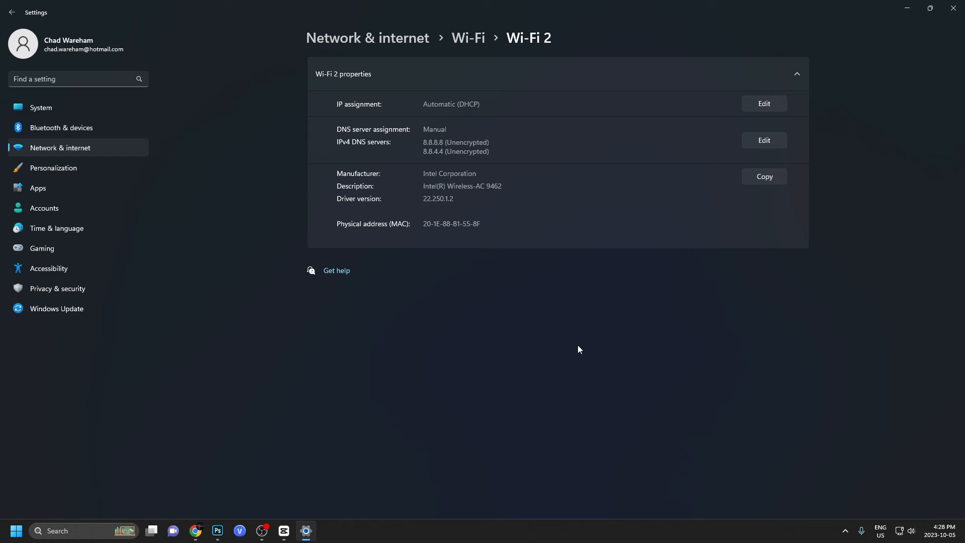
pyautogui.moveTo(951, 40)
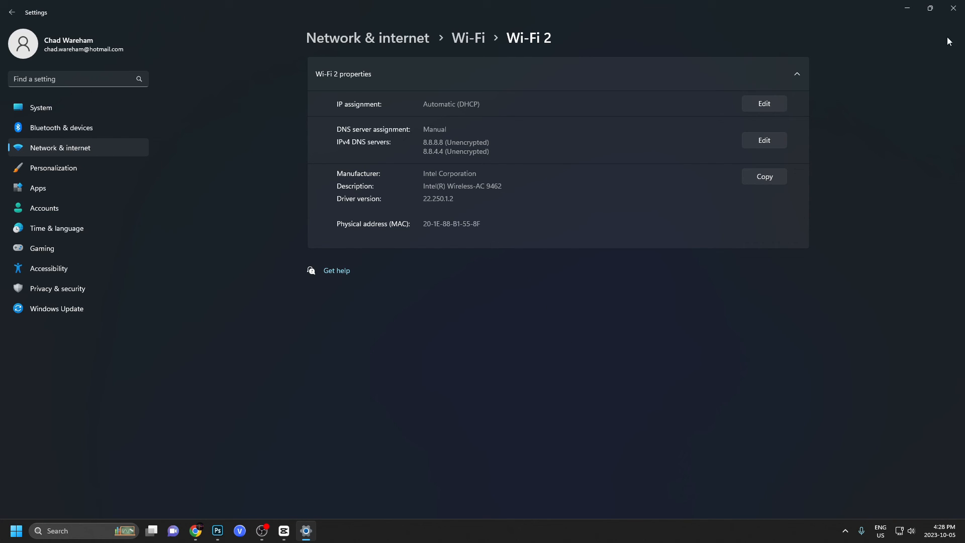